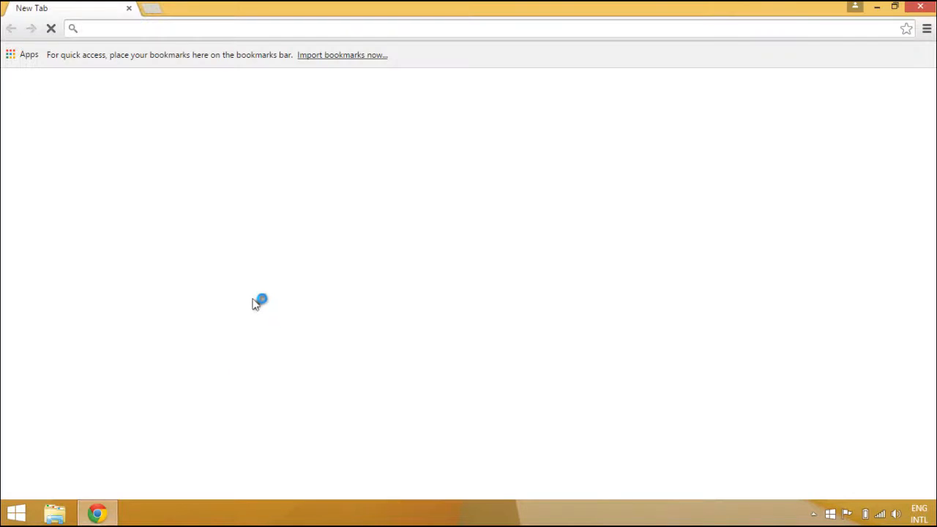
Search Google for 'visual studio' and open the 'Visual Studio - Microsoft Developer Tools' result.
text(google.com)
text(visua)
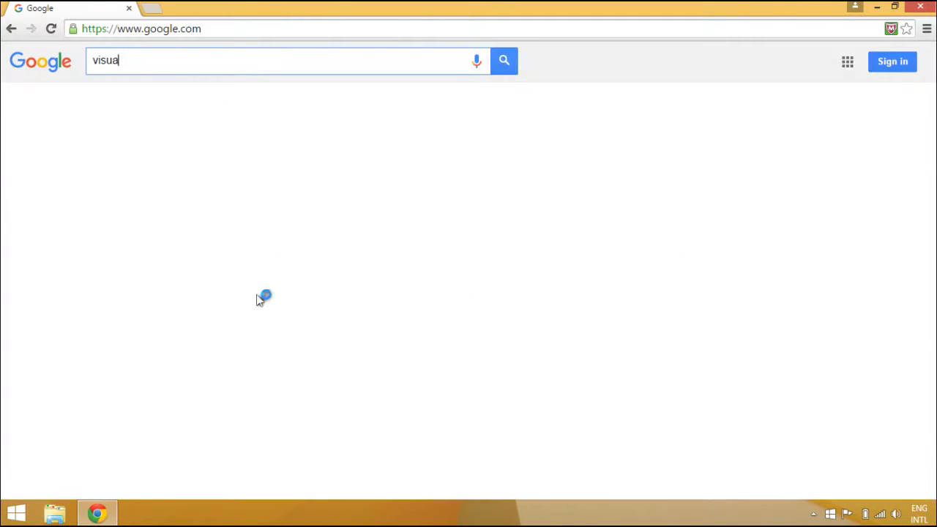
text(stu)
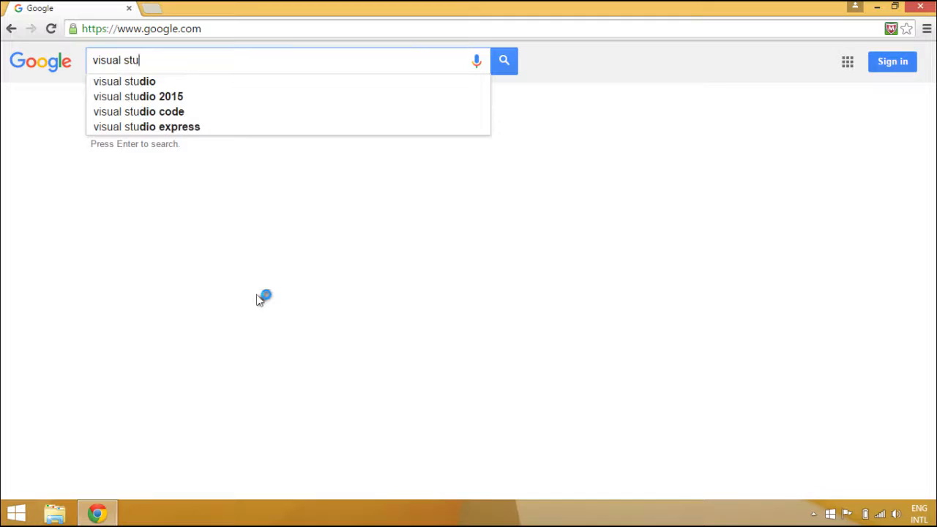
click(124, 81)
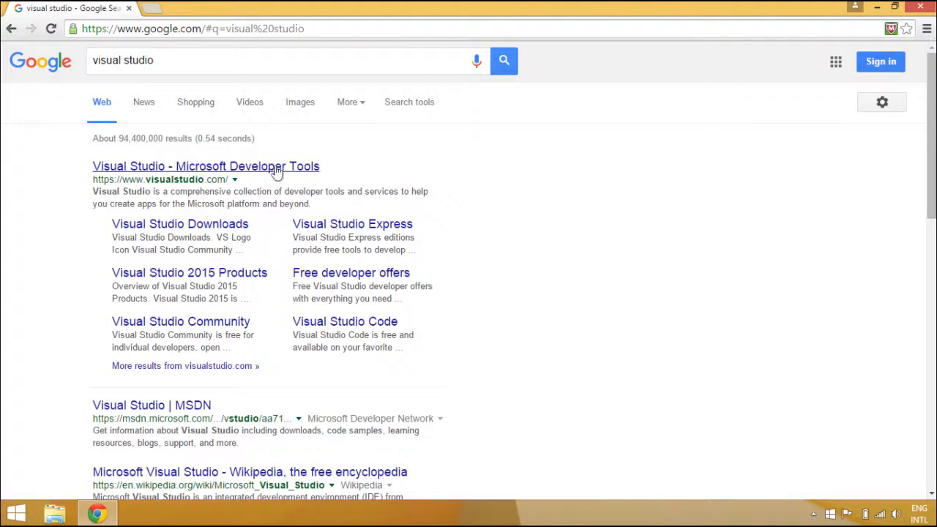
click(206, 166)
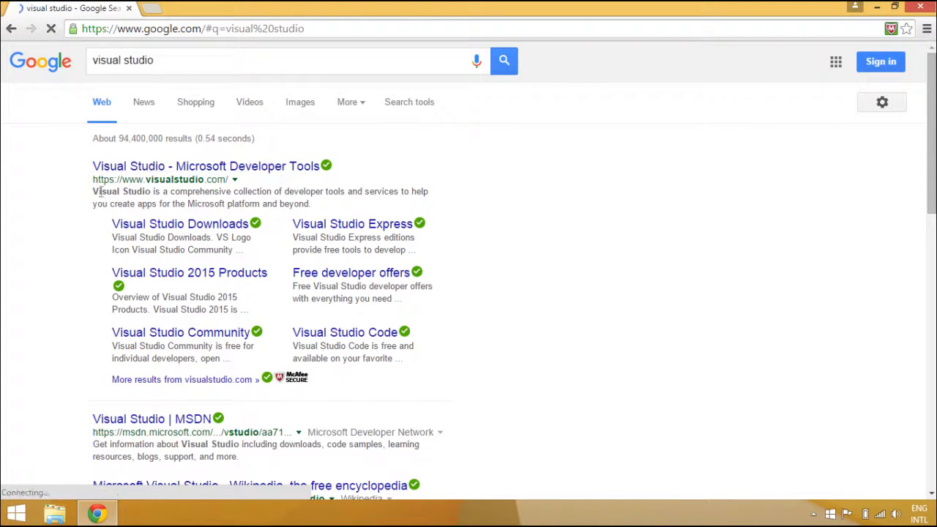
Go to the Downloads page on visualstudio.com.
click(205, 166)
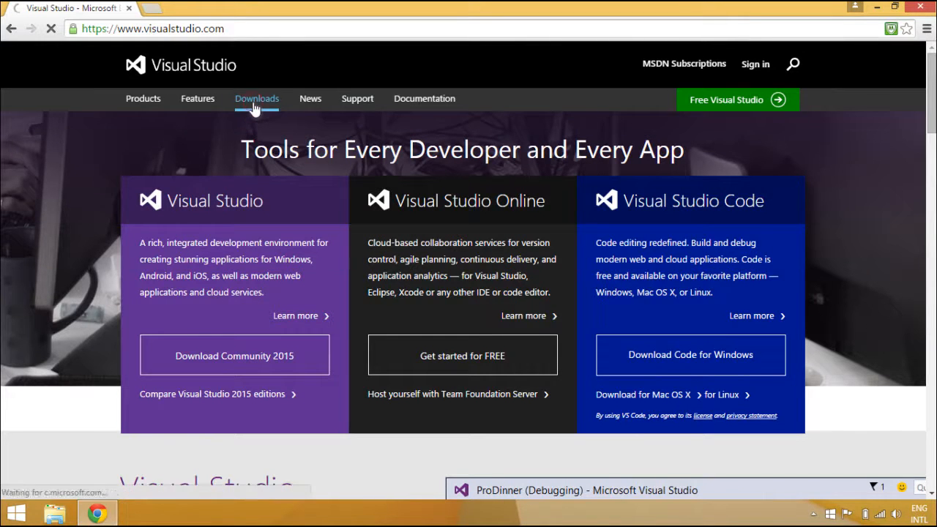
mouse_move(319, 219)
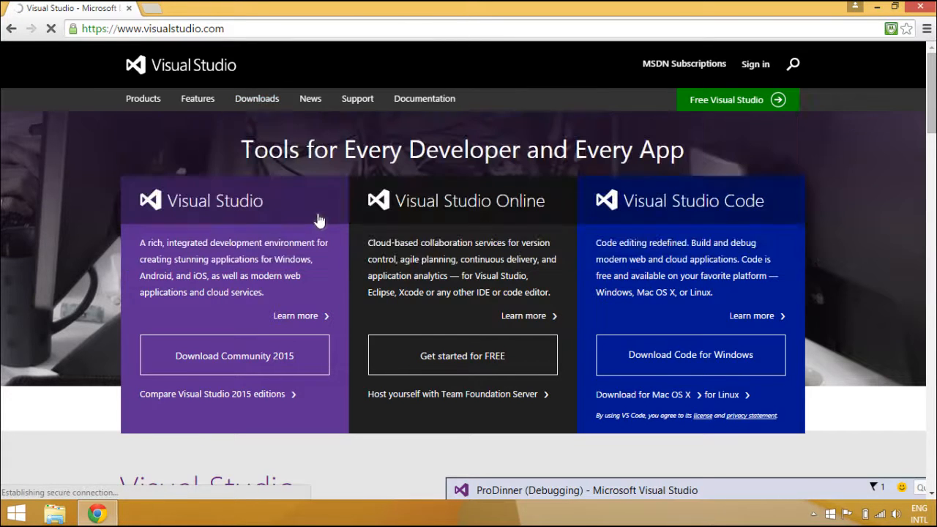
click(256, 98)
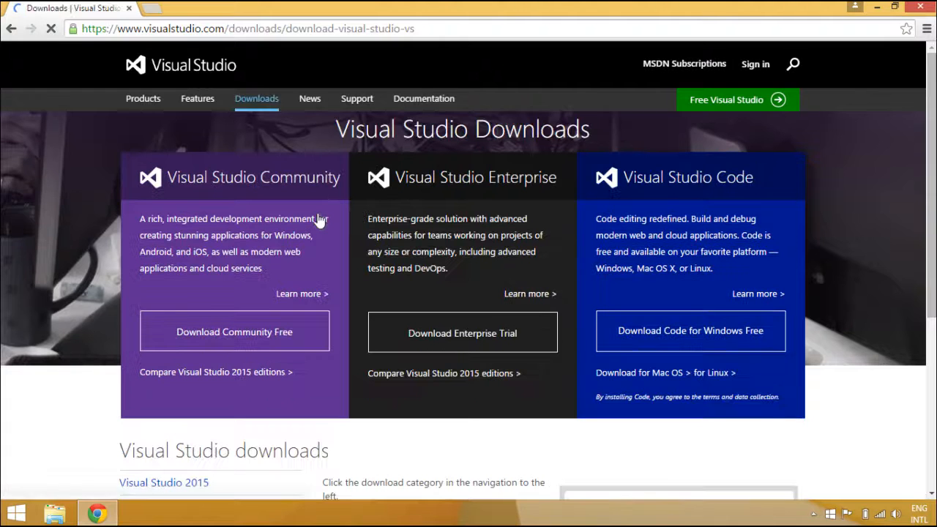
scroll(down, 3)
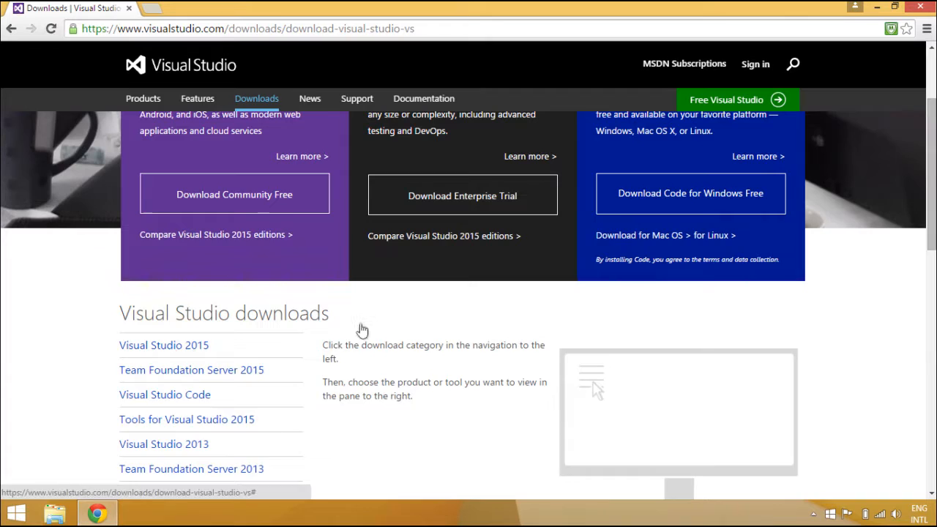
Choose Visual Studio Enterprise 2015 in ISO format and start the download.
click(163, 345)
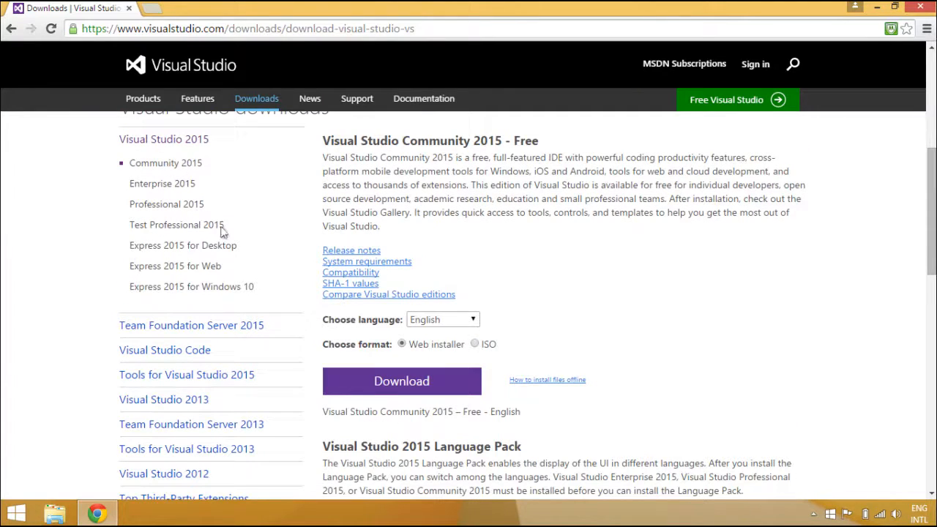
click(161, 183)
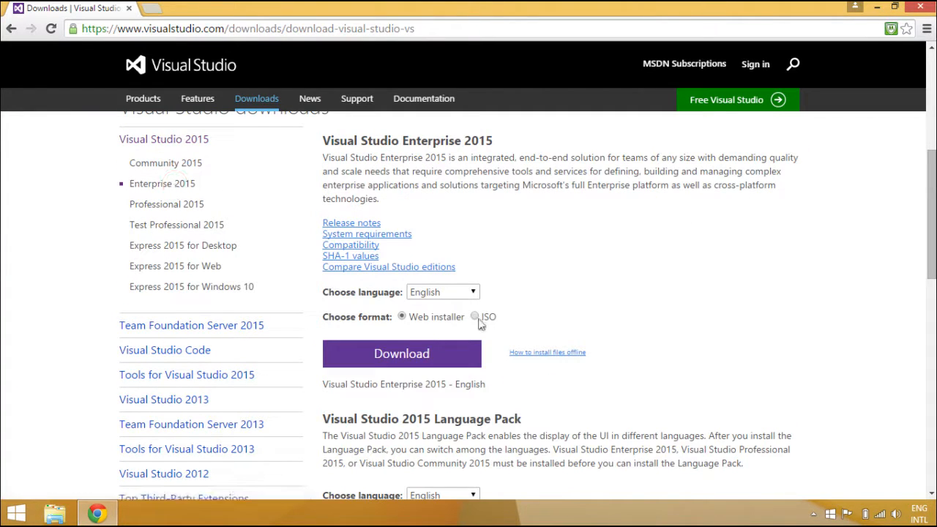
click(475, 317)
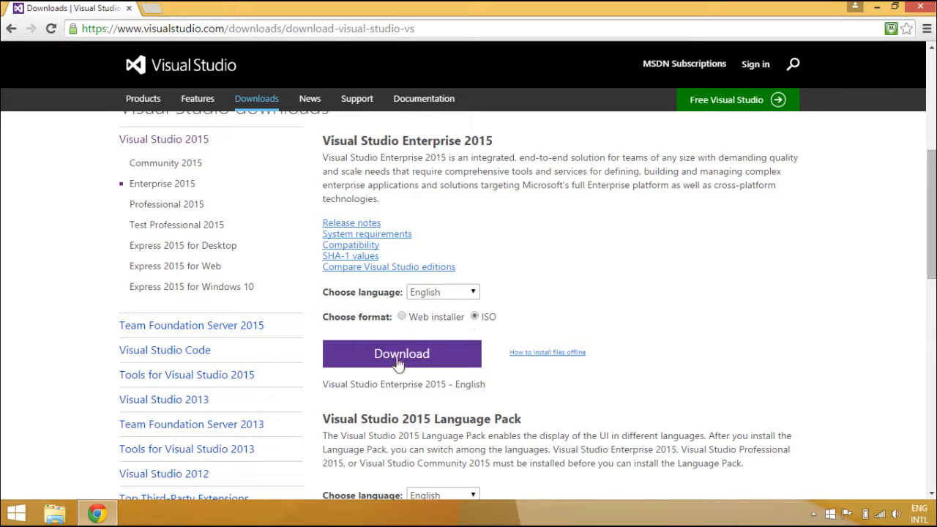
click(401, 354)
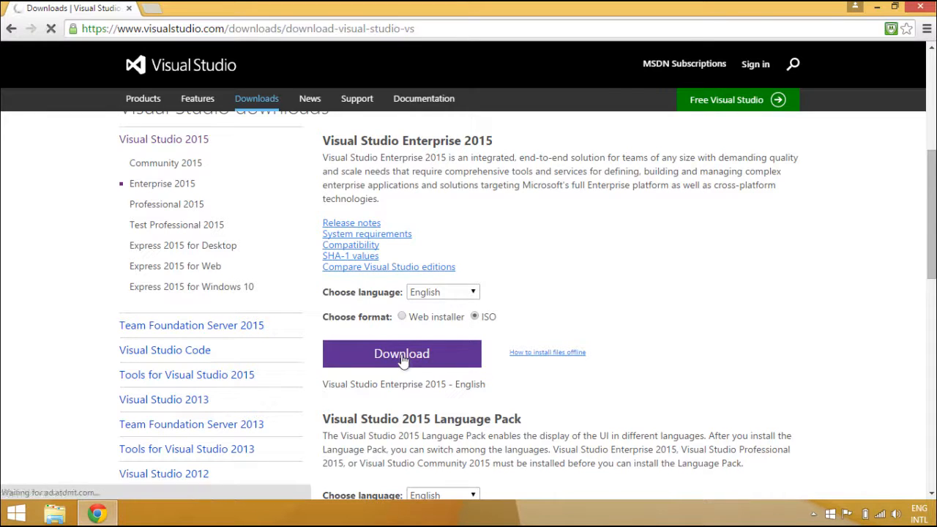
click(401, 353)
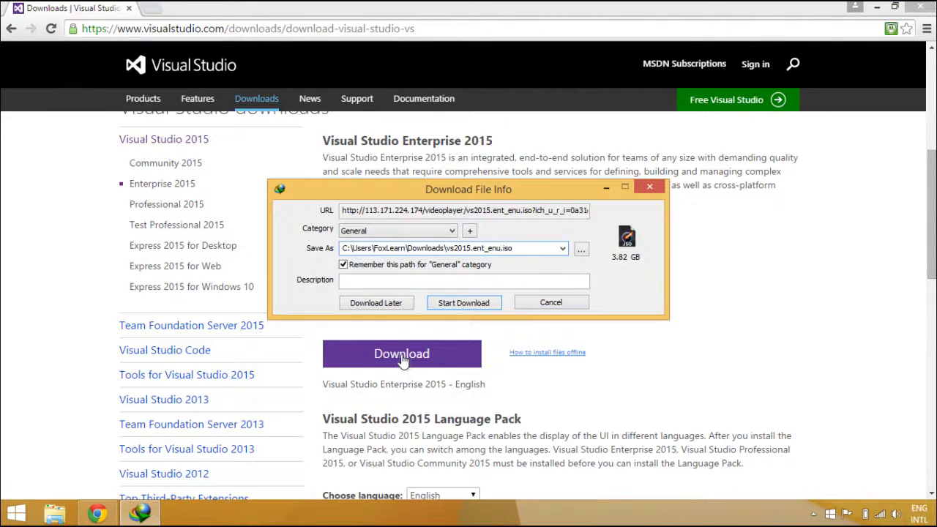
click(550, 302)
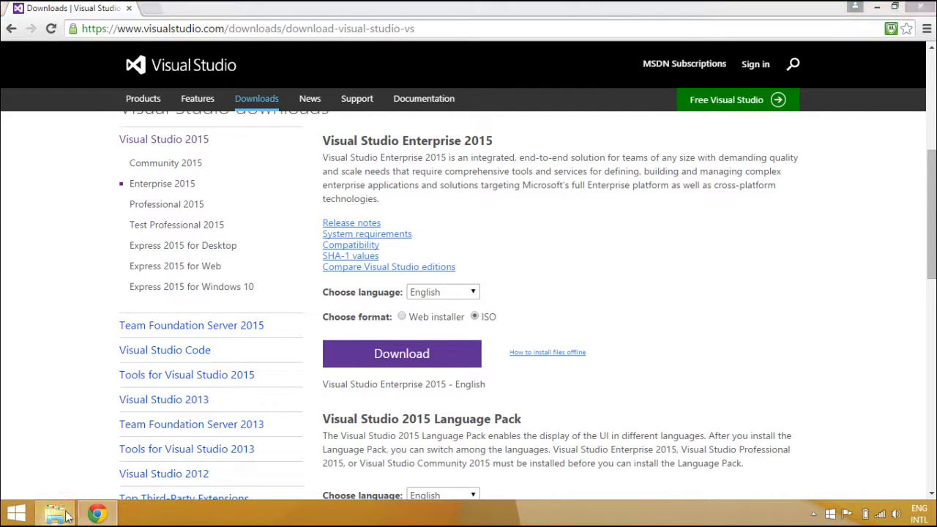
Mount vs2015.ent_enu from Downloads and run vs_enterprise from the mounted drive.
click(55, 513)
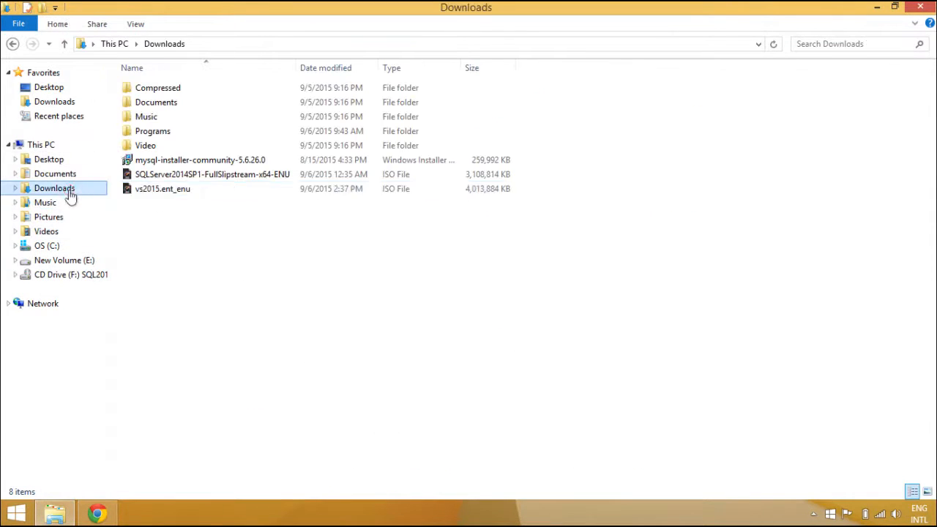
click(163, 189)
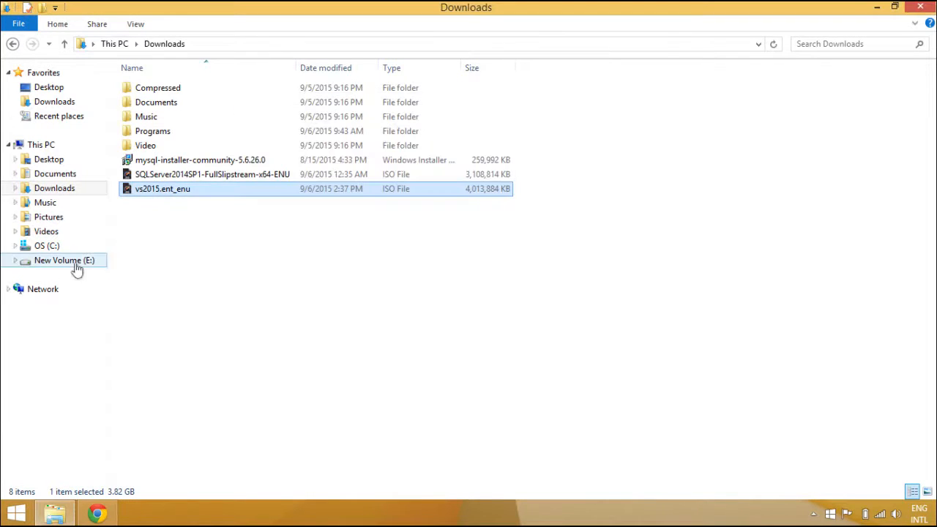
double_click(163, 188)
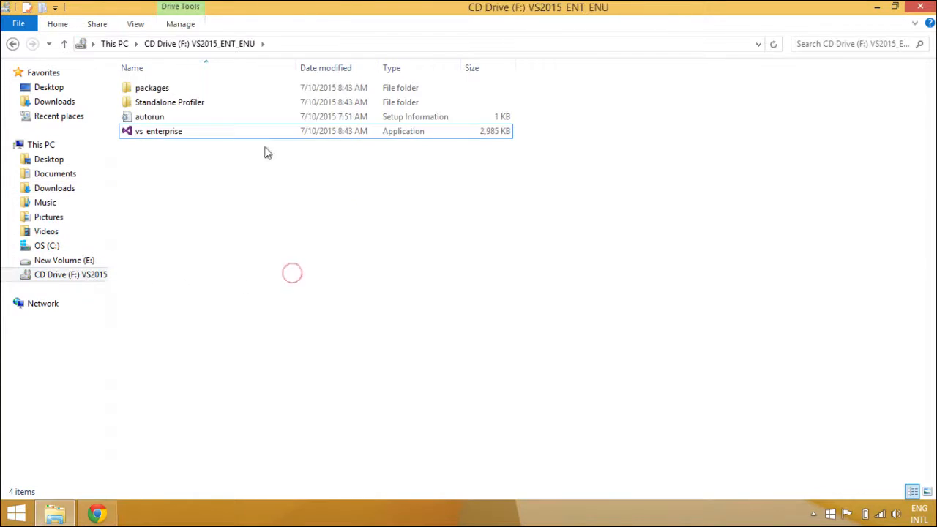
double_click(158, 130)
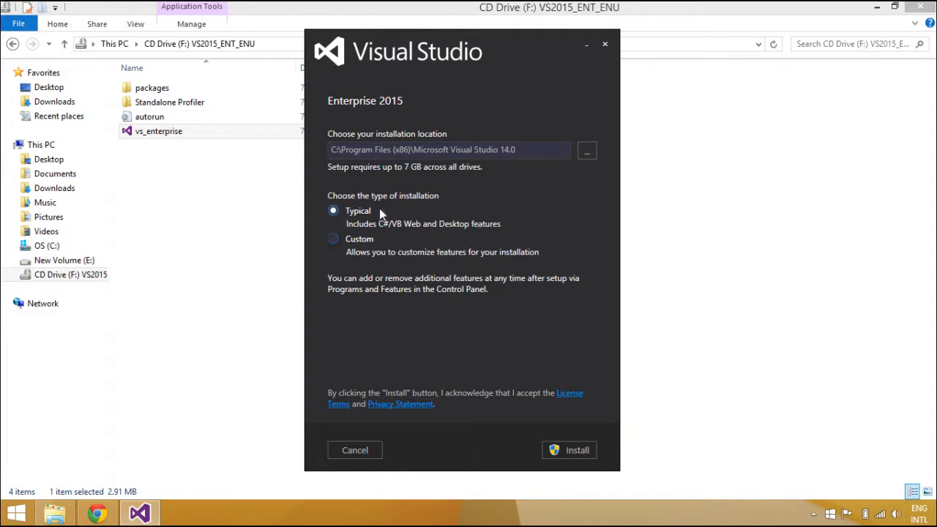
Install Visual Studio 2015 with Typical settings, then launch it.
click(577, 449)
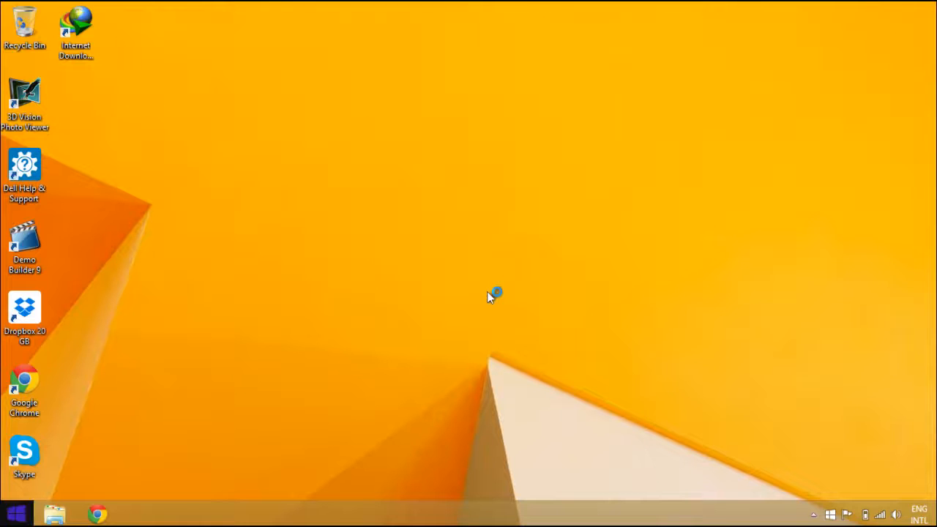
click(15, 513)
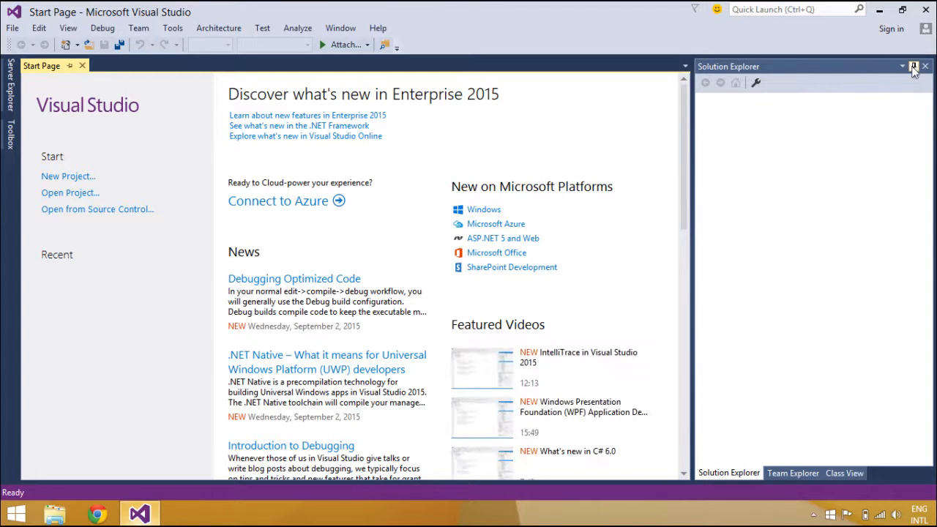
Create a Visual C# Windows Forms Application named HelloWorld under E:\FoxLearn\Source.
click(914, 66)
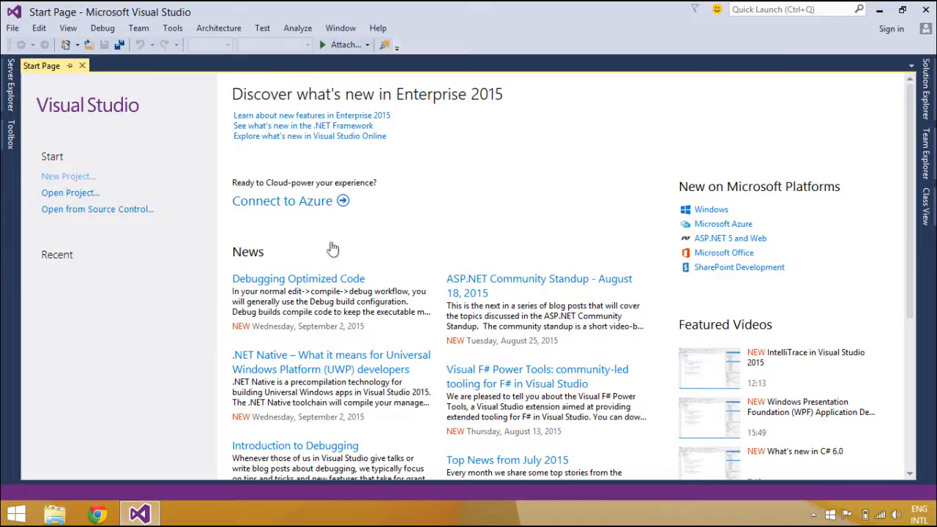
click(68, 176)
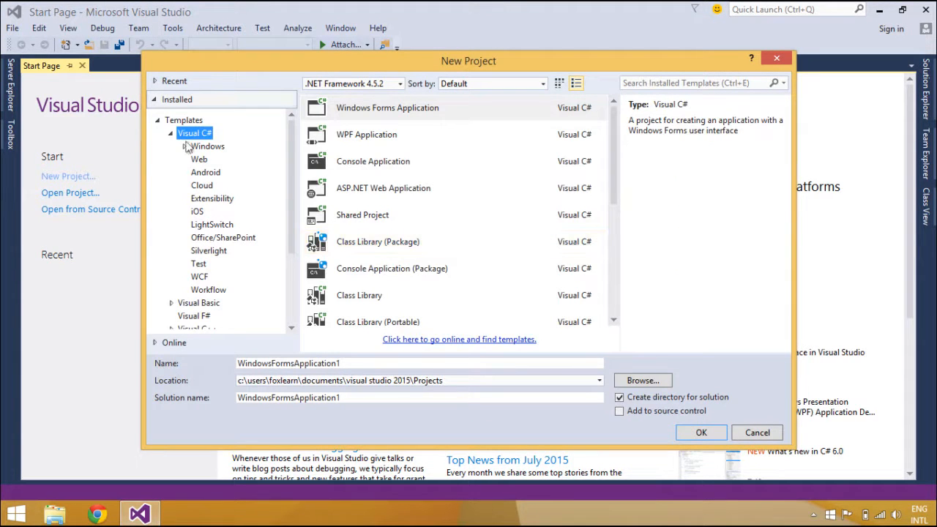
click(208, 145)
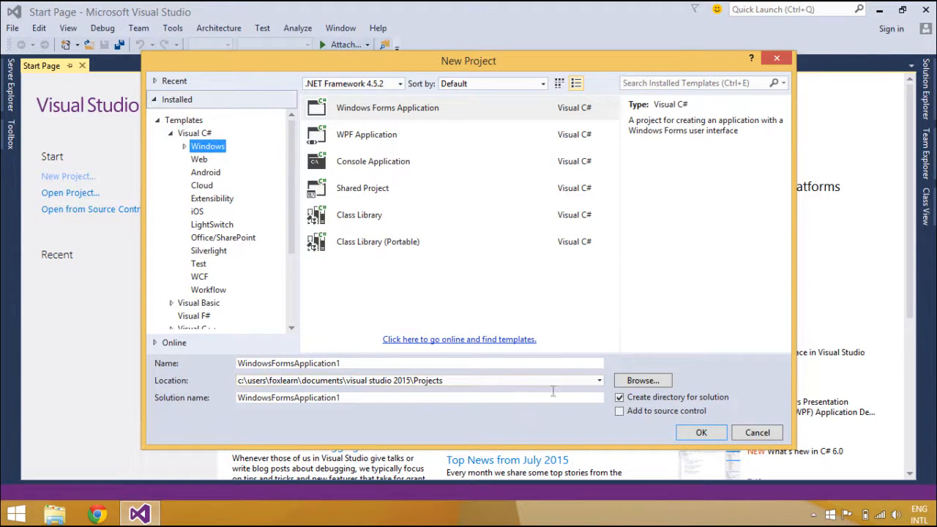
click(642, 380)
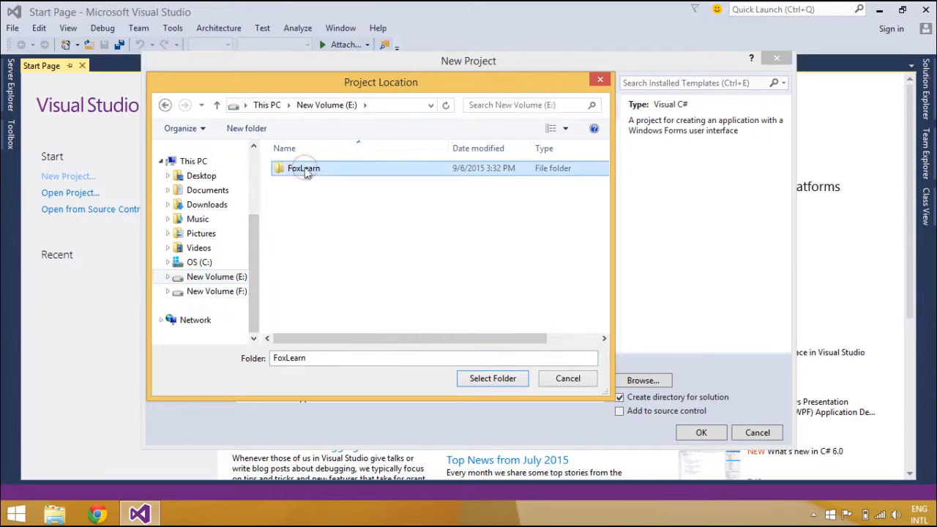
double_click(303, 168)
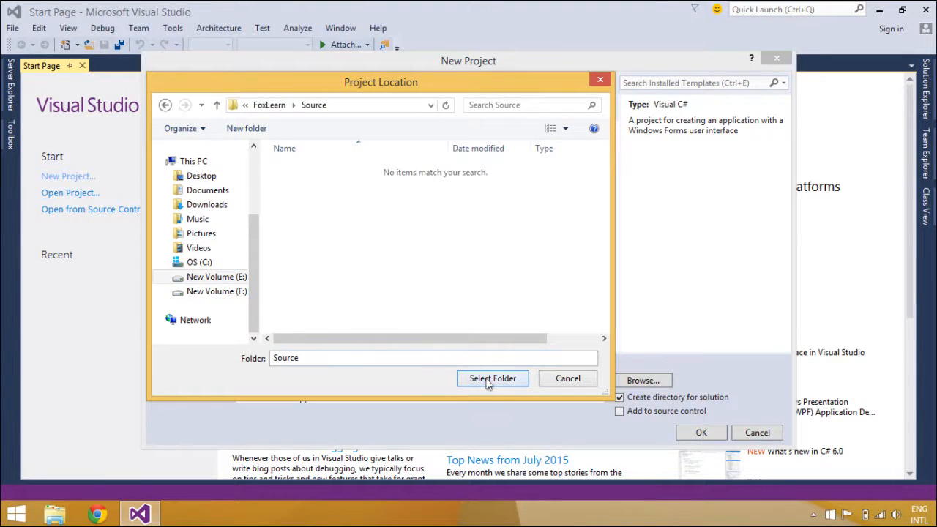
click(492, 379)
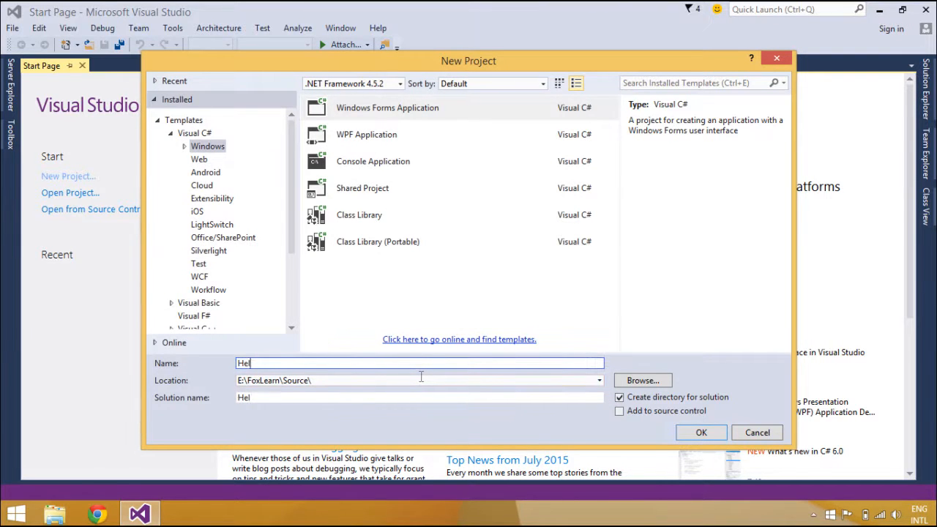
text(loWor)
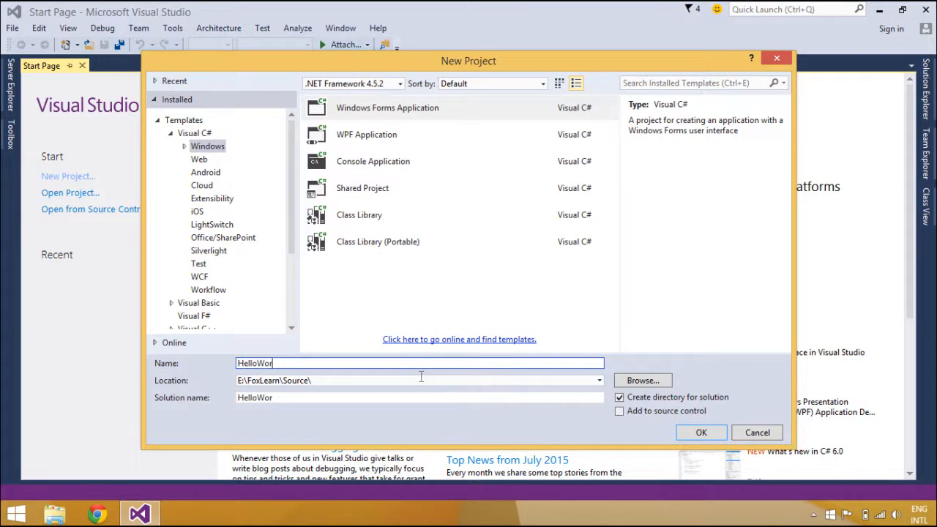
click(700, 432)
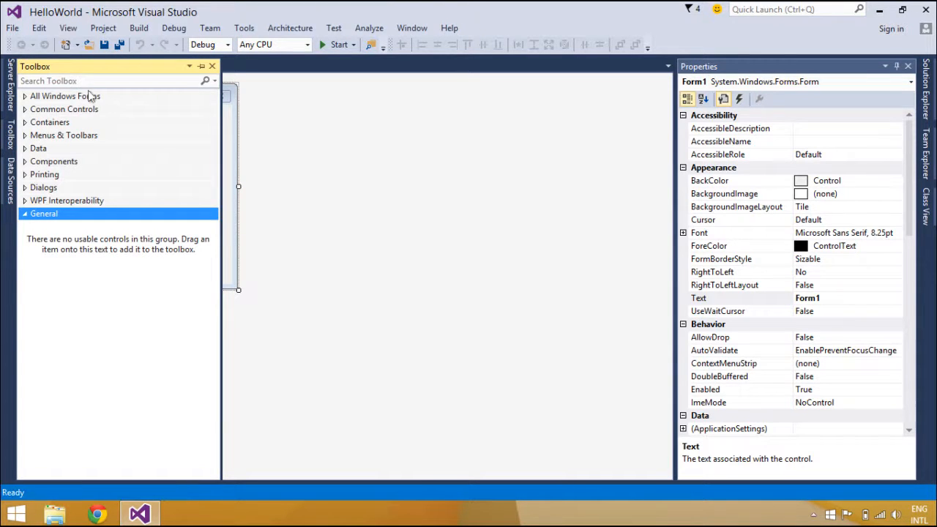
Drag a Button from All Windows Forms onto the centre of Form1.
click(65, 96)
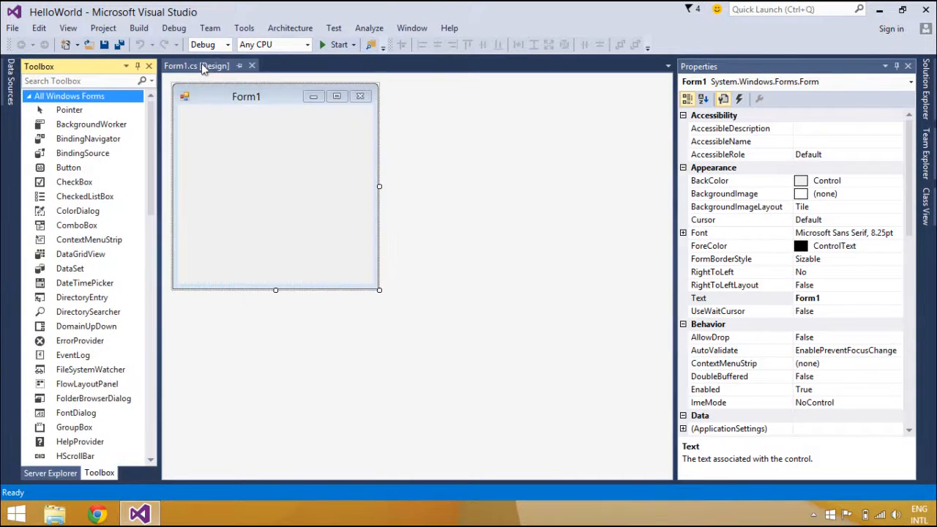
click(68, 167)
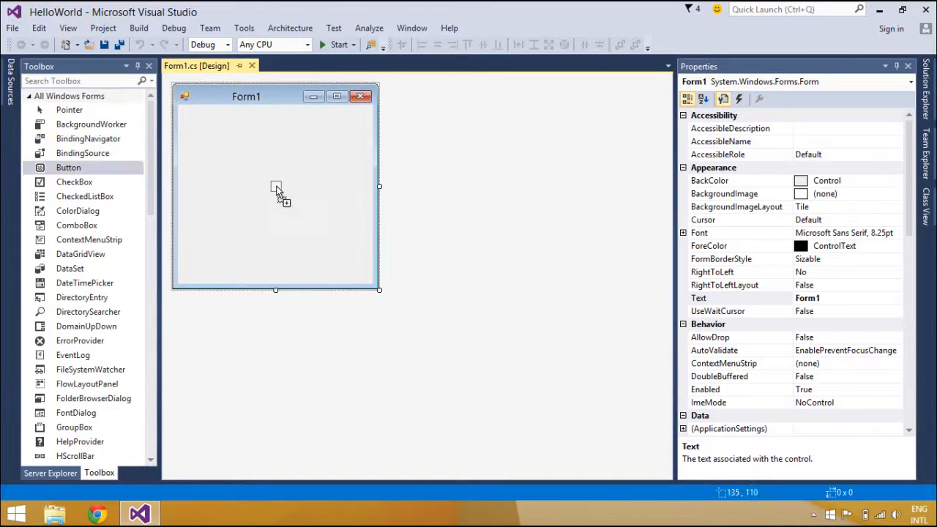
drag(68, 167, 297, 191)
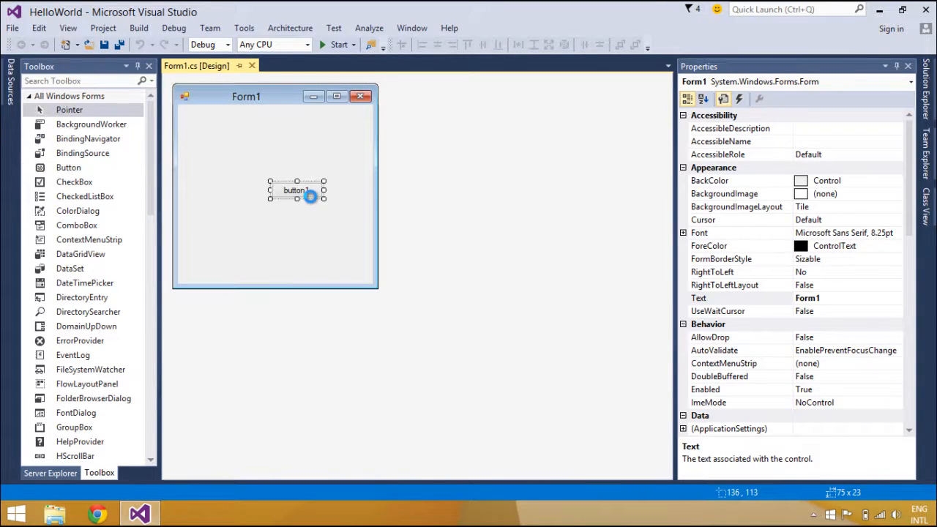
click(296, 190)
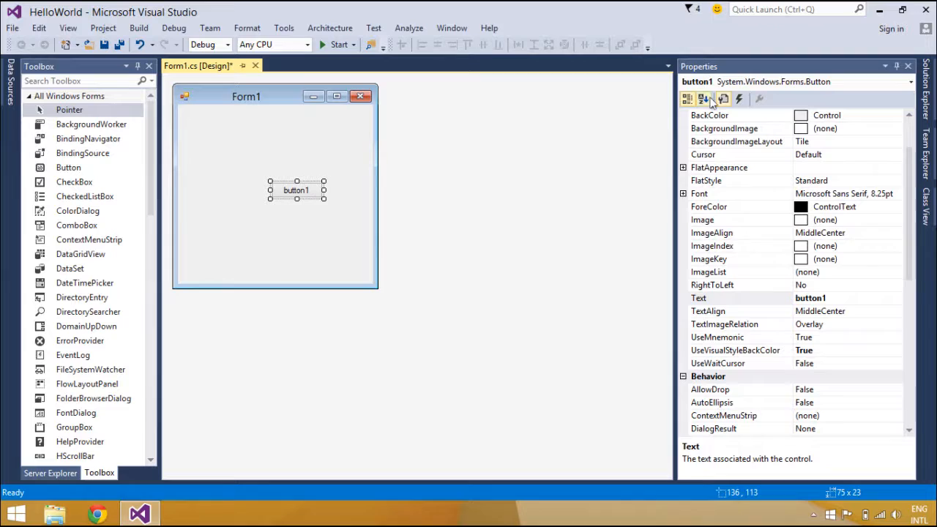
Set the button's (Name) to btnMessage and its Text to Message.
click(703, 99)
text(btn)
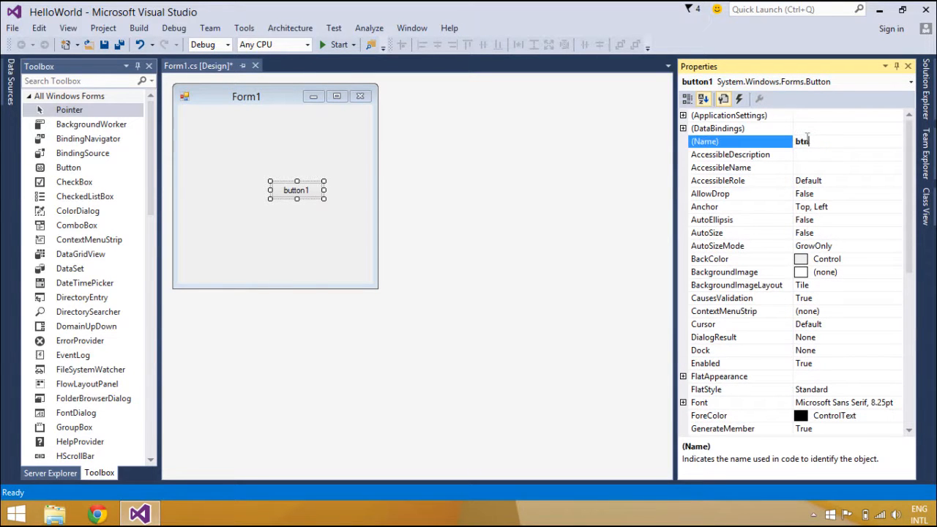
text(Mes)
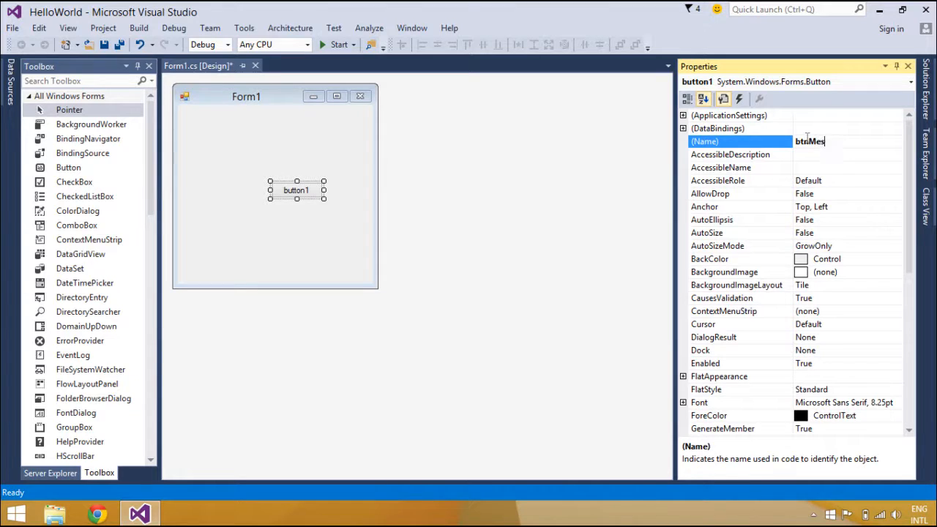
scroll(down, 3)
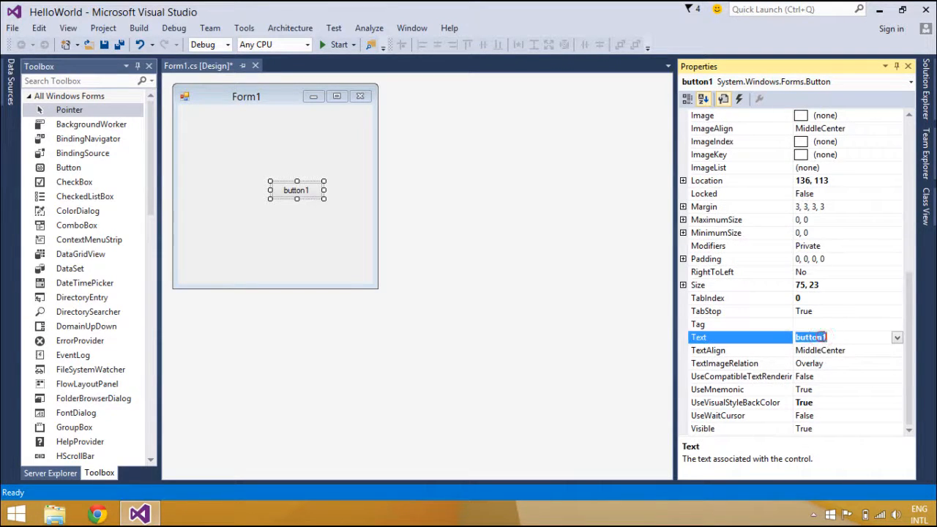
text(Message)
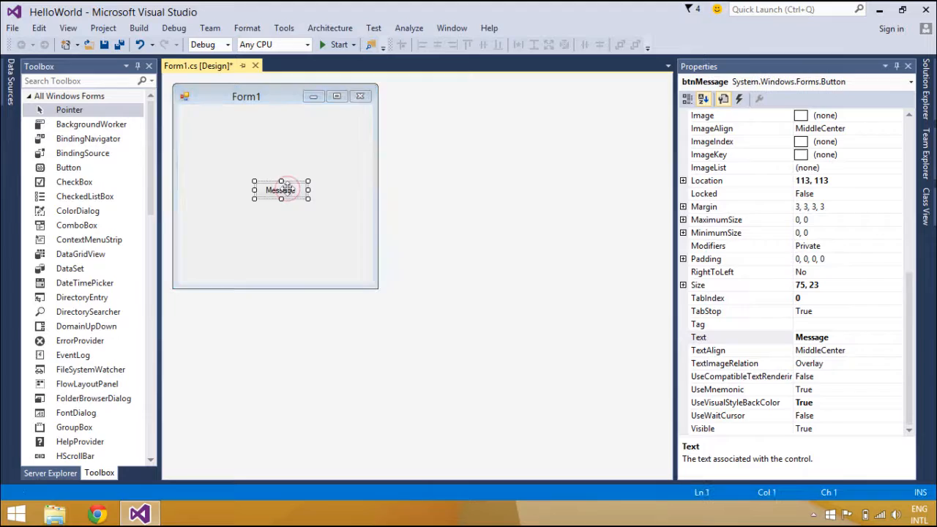
In btnMessage_Click, write MessageBox.Show("Hello world !", "Message", MessageBoxButtons.OK, MessageBoxIcon.Information).
double_click(281, 190)
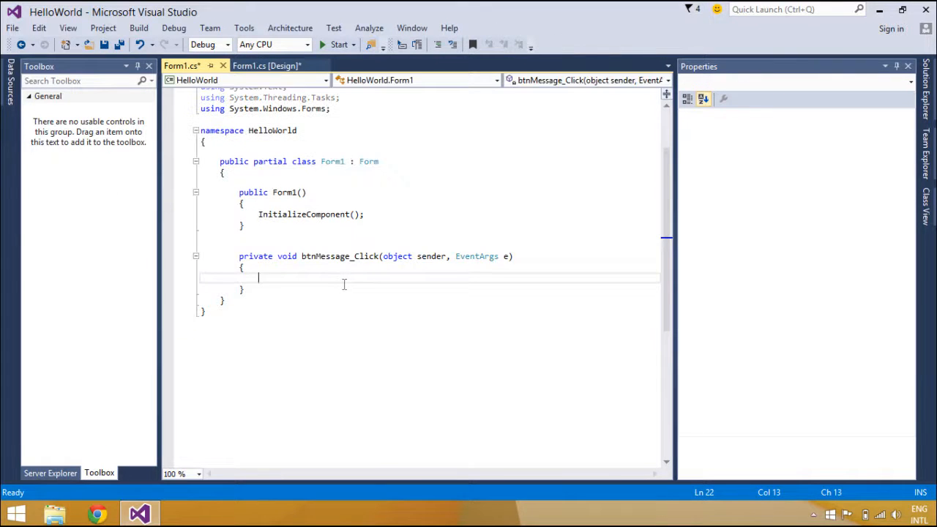
text(message)
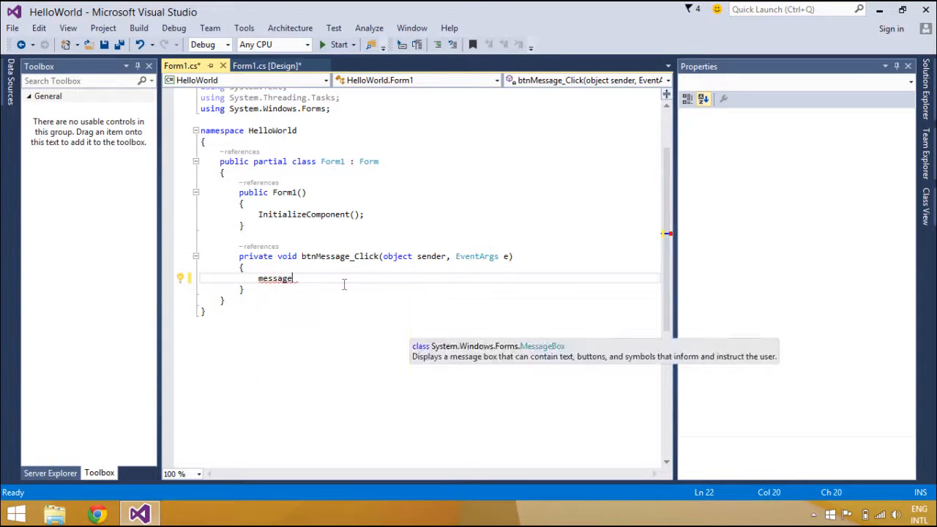
text(MessageBox.Show("He)
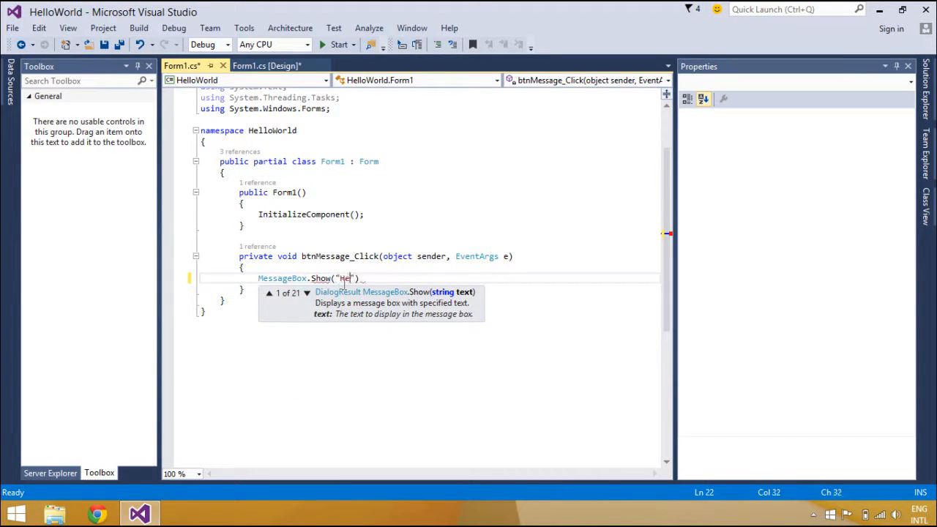
text(llo world)
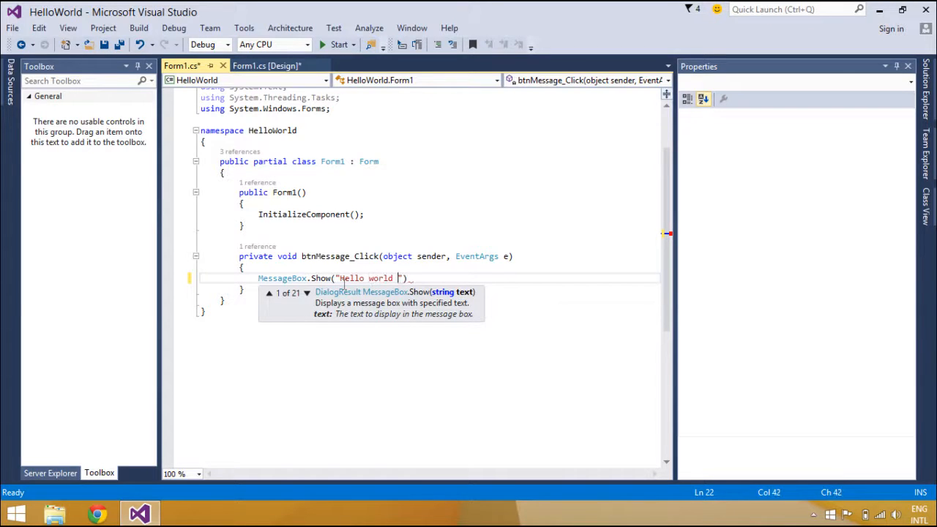
text(!)
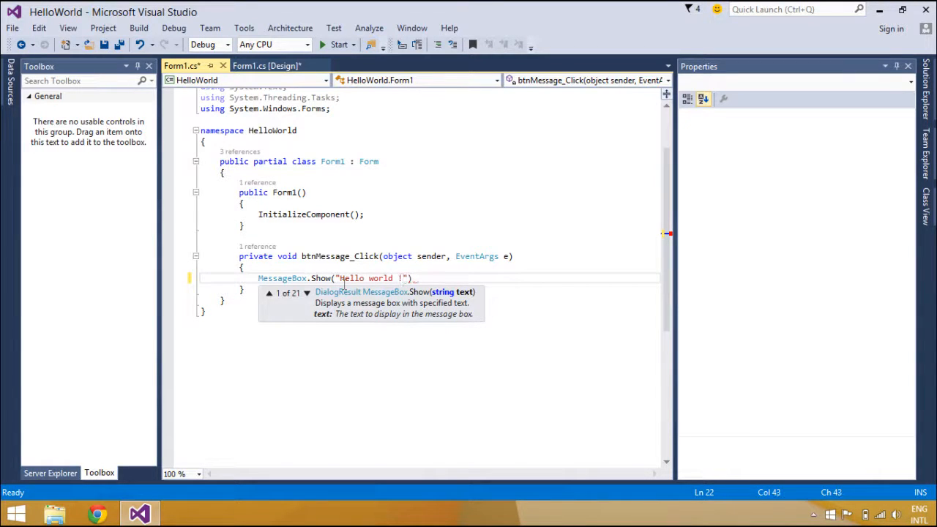
text(,"Me)
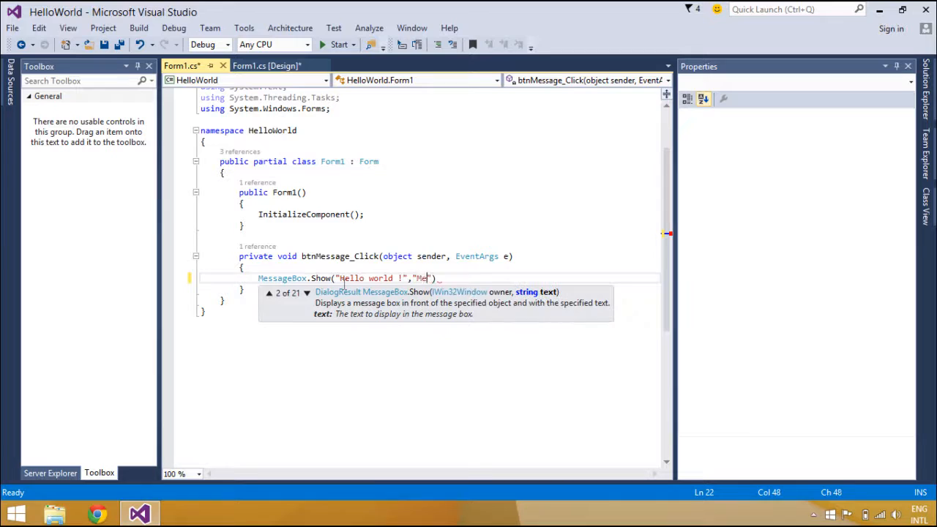
text(ssage)
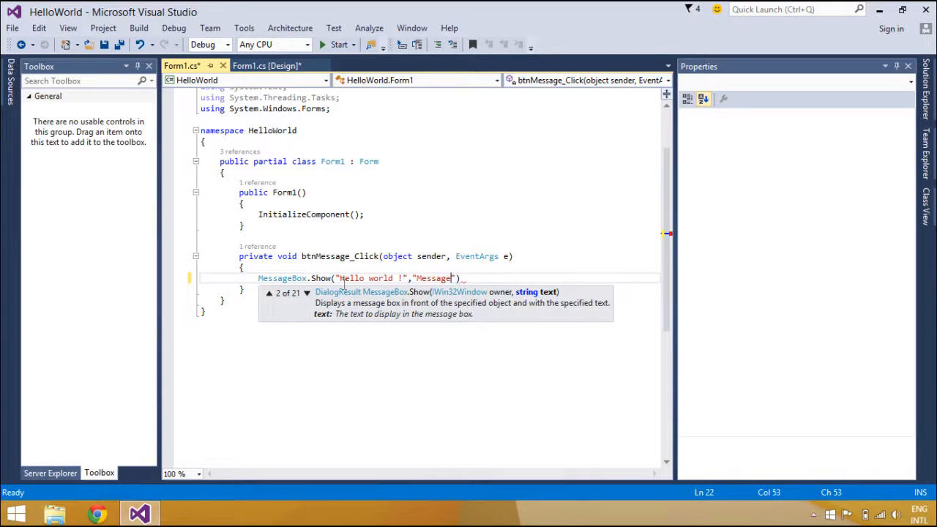
text(,)
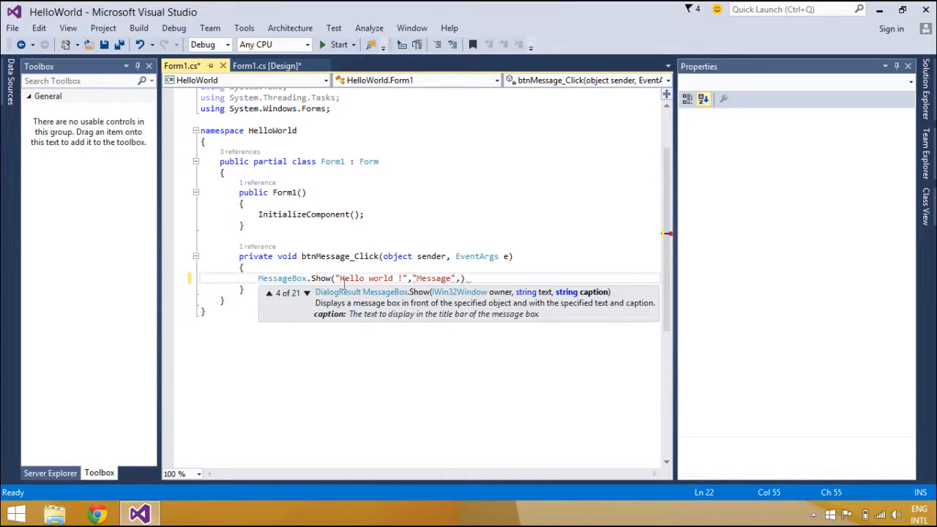
text(mess)
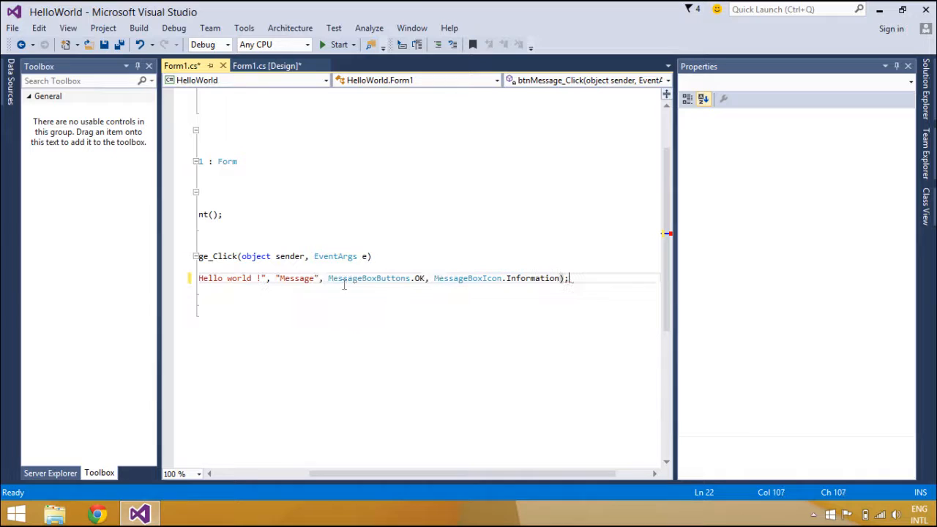
mouse_move(838, 70)
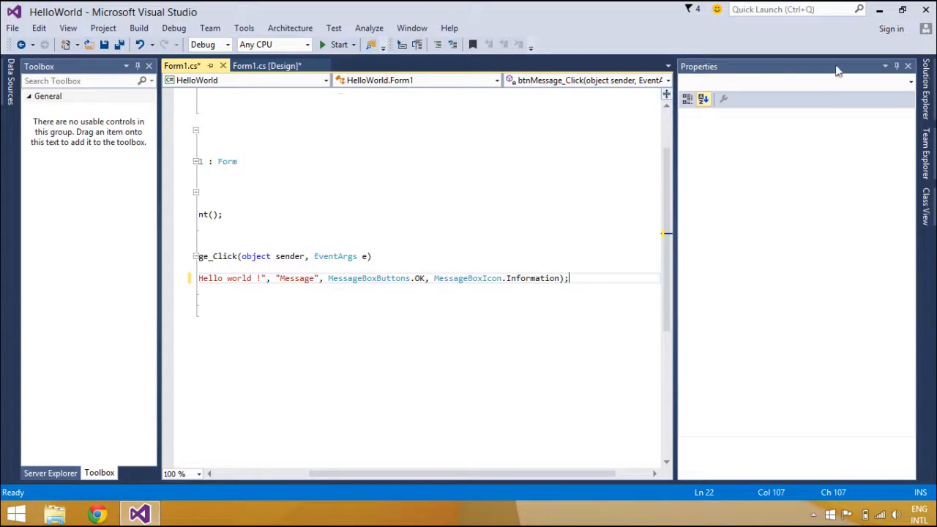
Start HelloWorld and click its Message button to show 'Hello world !'.
click(908, 66)
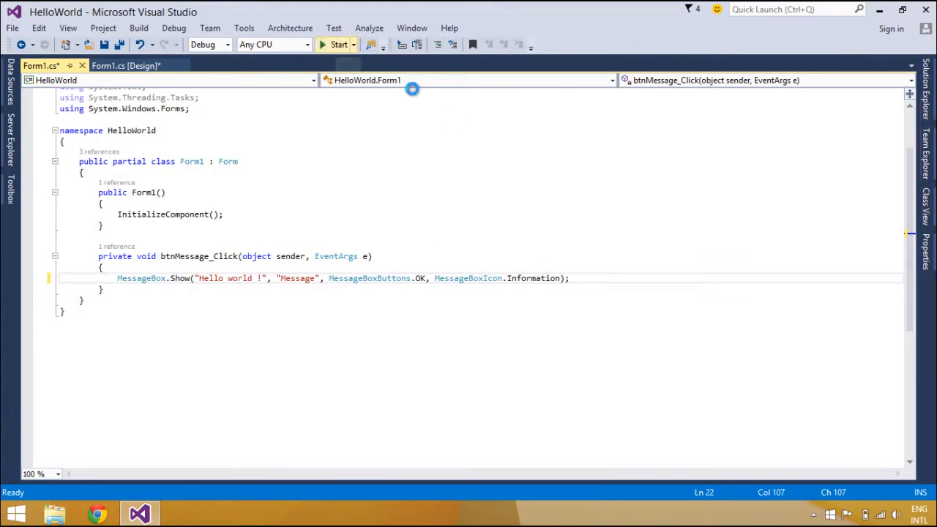
click(339, 44)
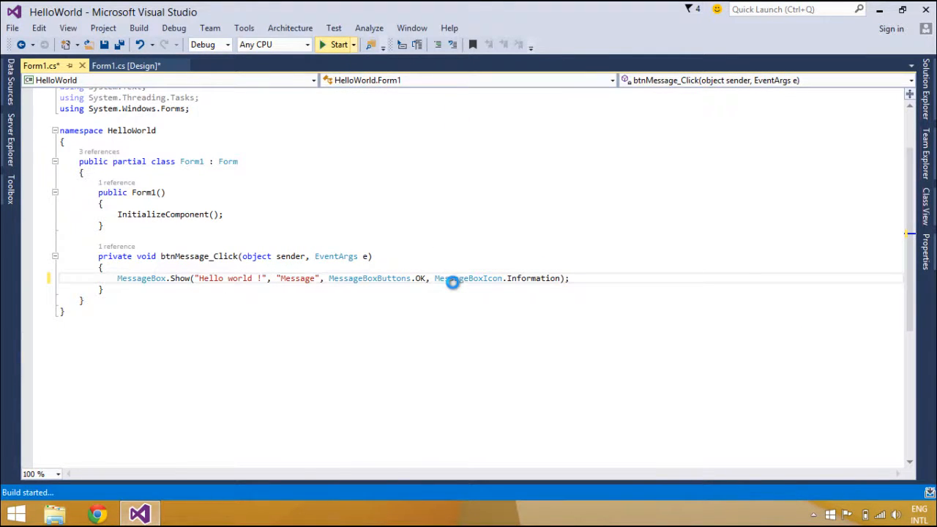
click(339, 44)
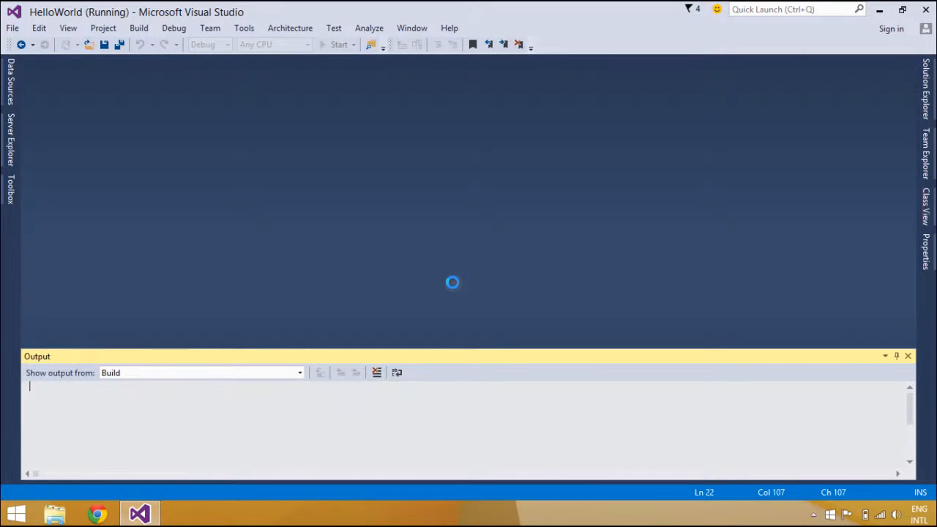
click(339, 44)
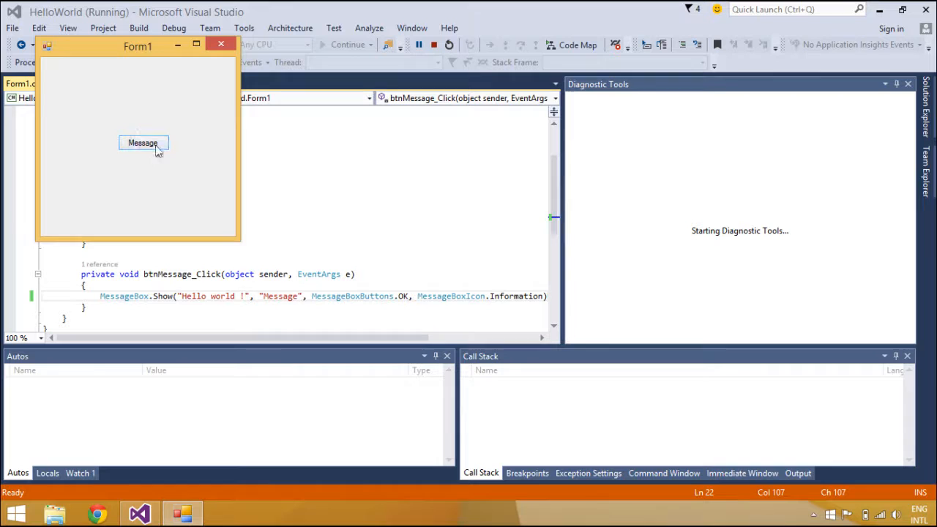
click(143, 143)
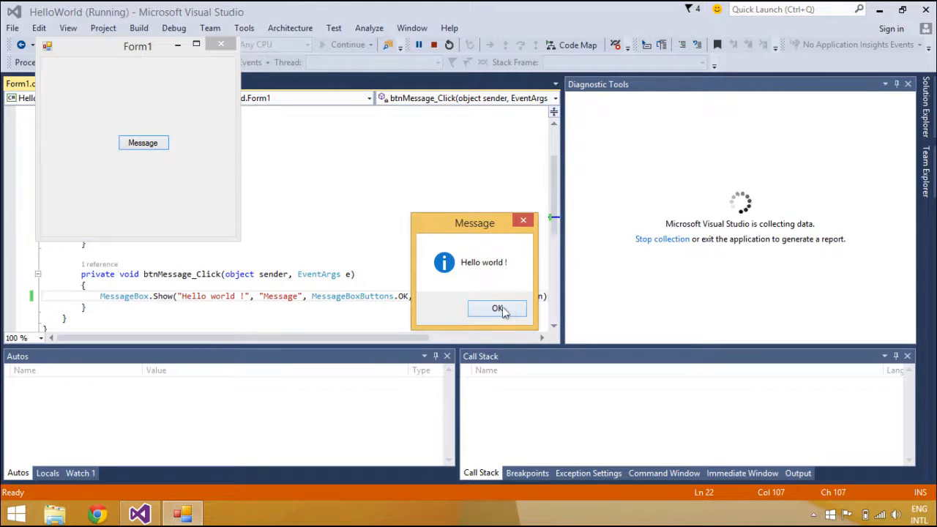